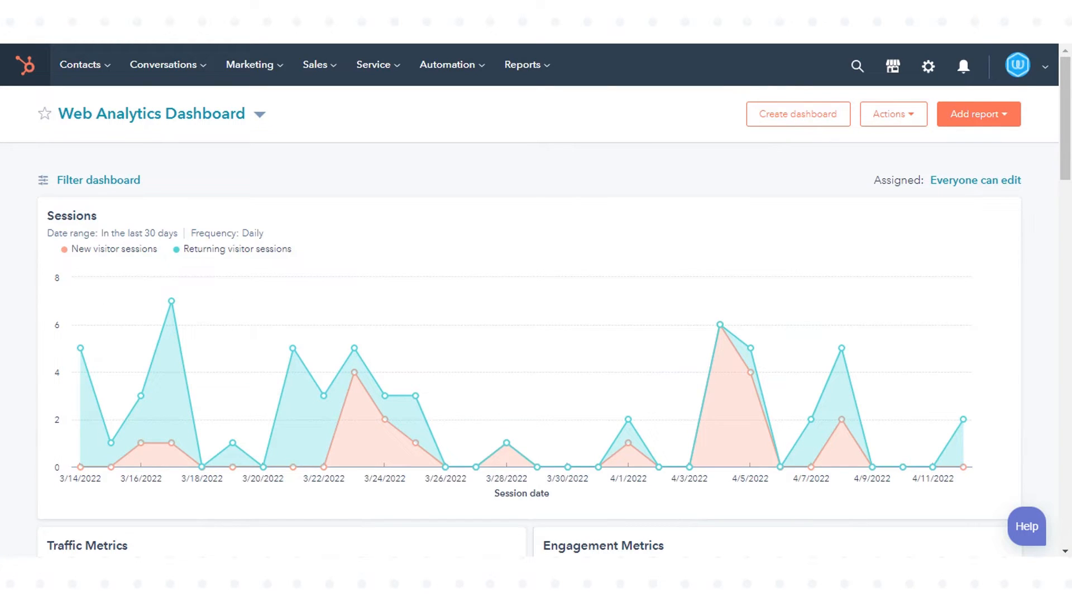
mouse_move(76, 135)
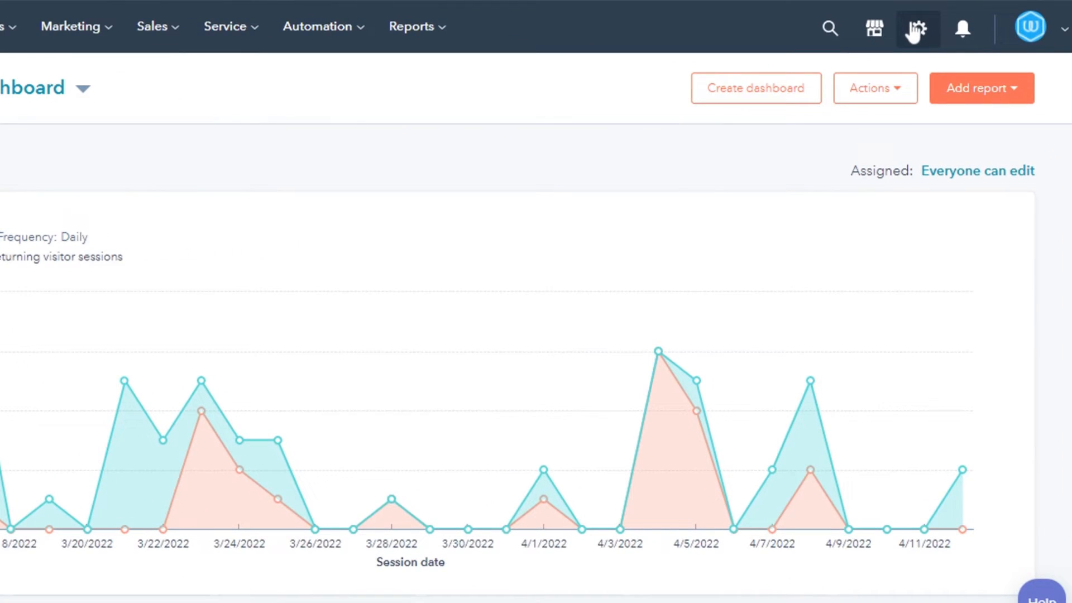
Go to the Sandboxes settings page and begin creating a new sandbox
click(916, 29)
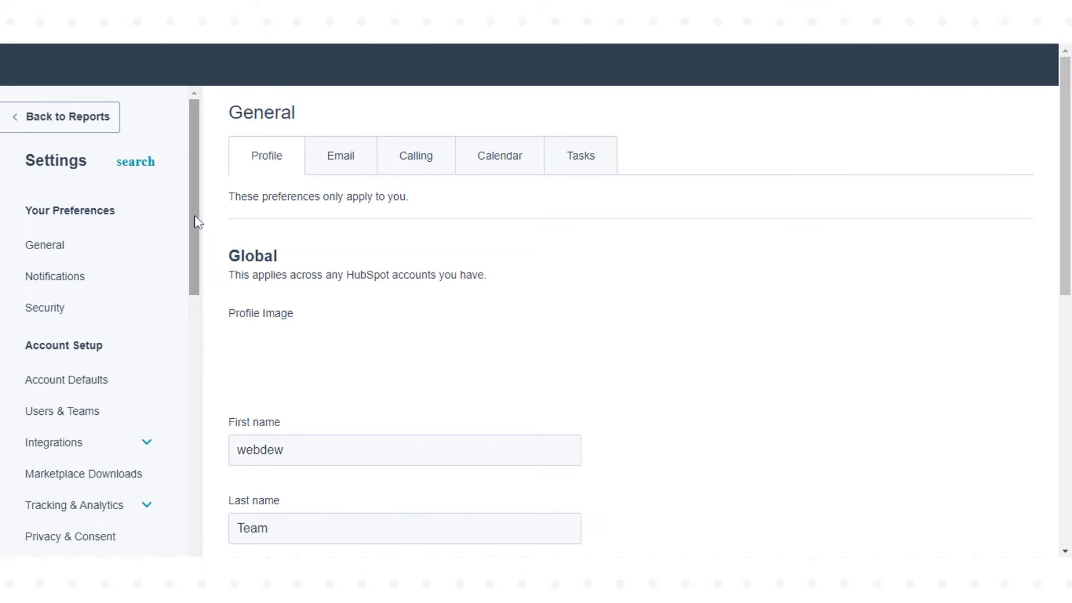
scroll(down, 3)
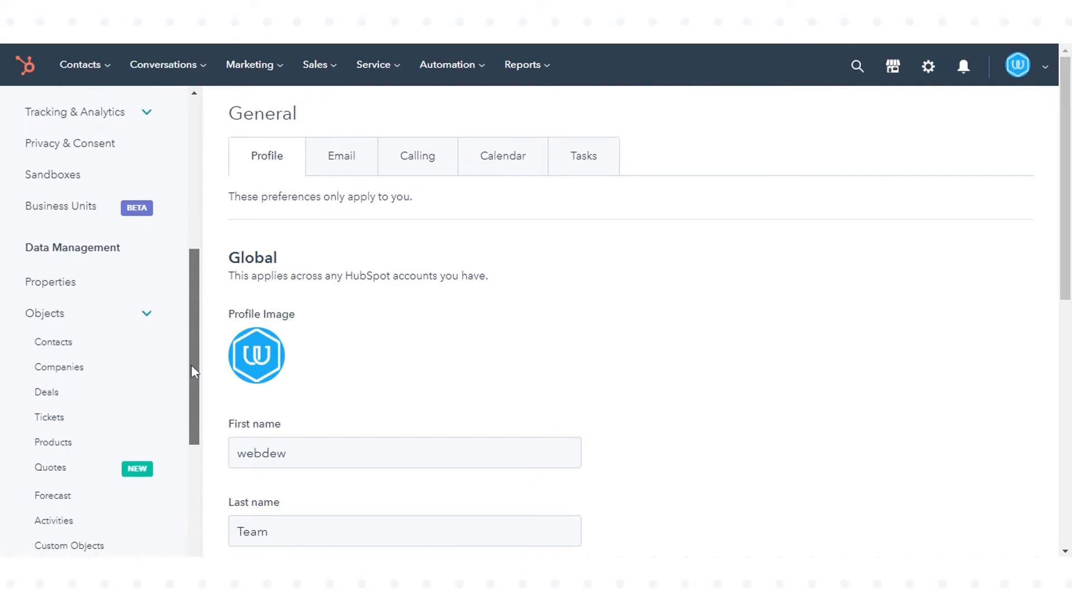
mouse_move(63, 184)
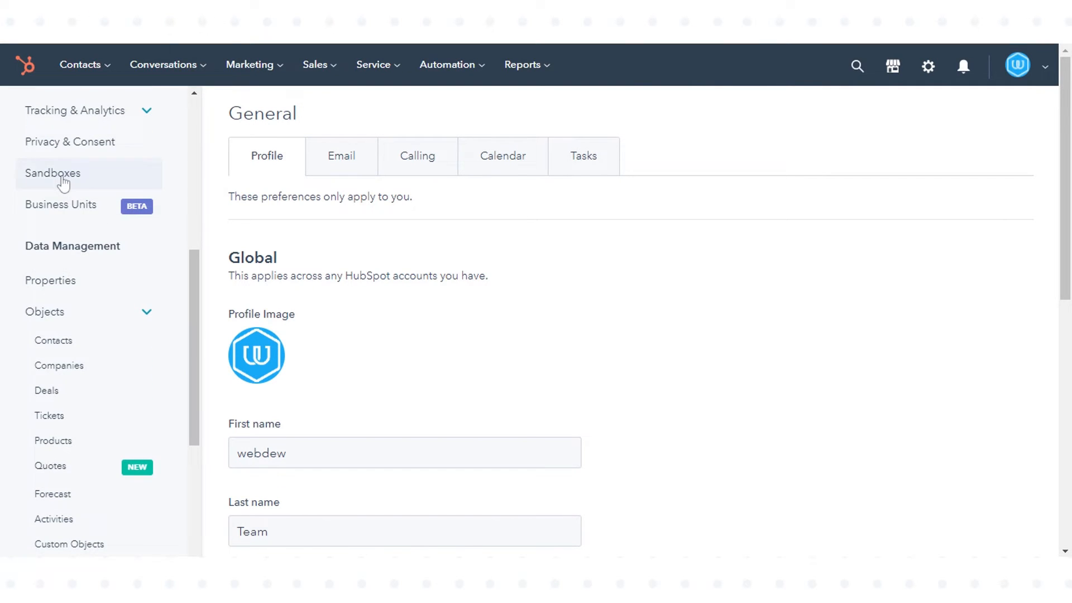
click(53, 173)
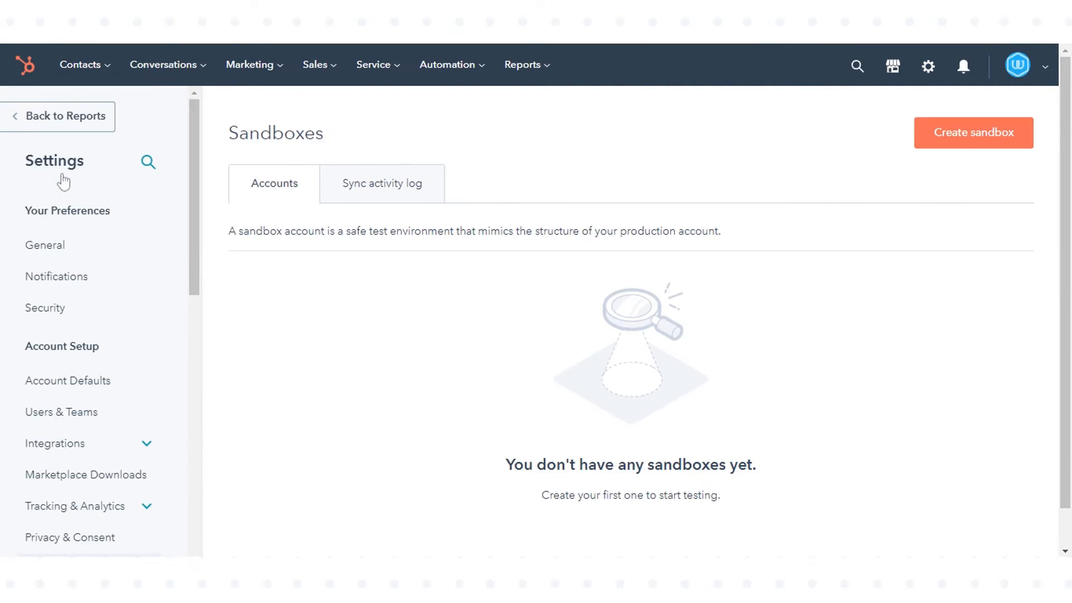
mouse_move(907, 159)
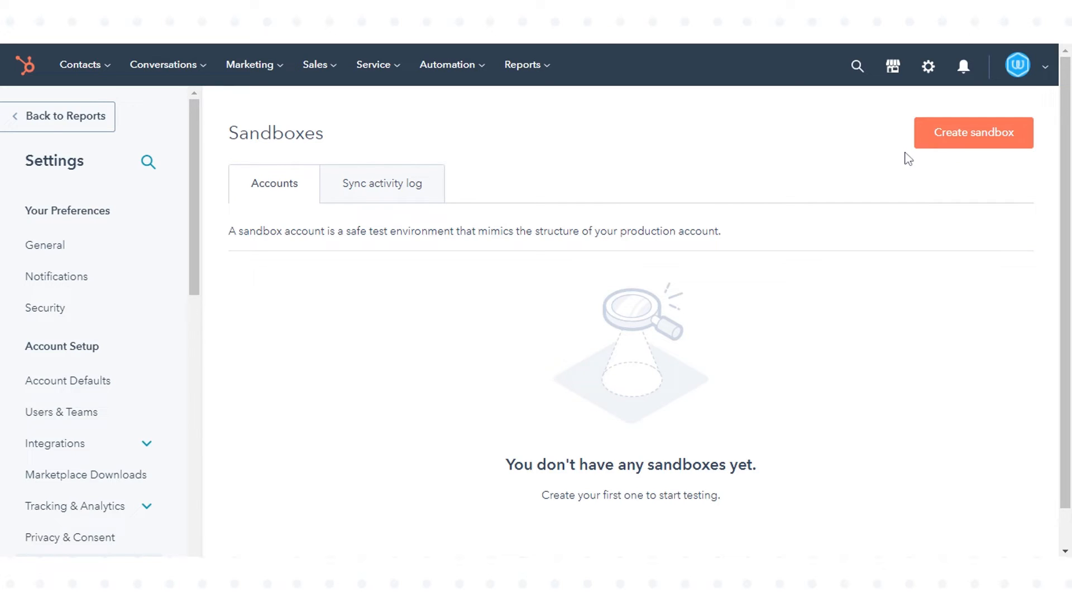
click(973, 133)
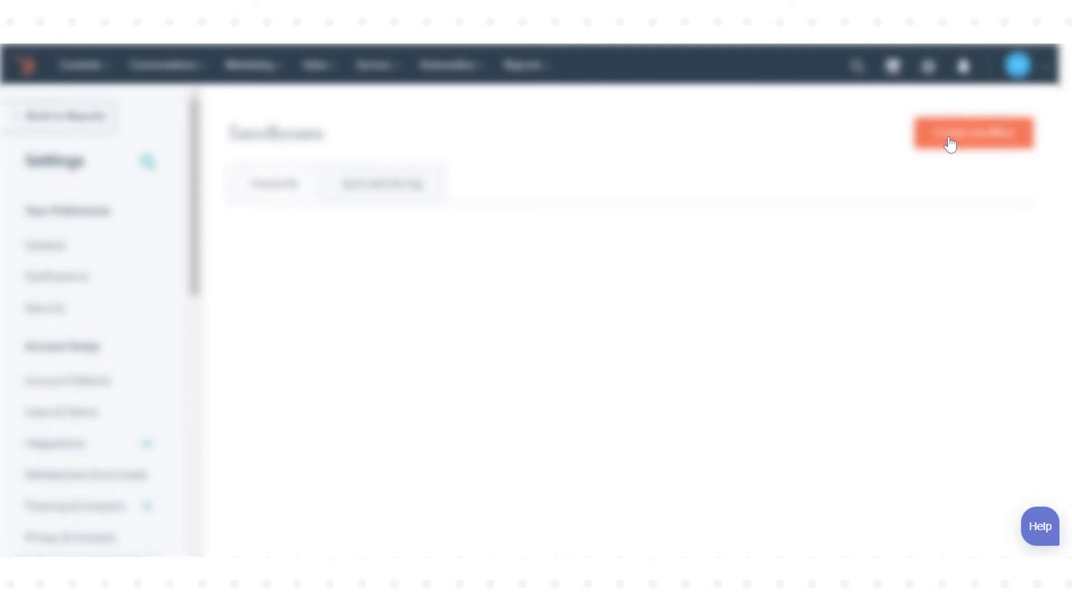
Name the sandbox 'Sandbox 2', create it and continue to sync setup
click(974, 131)
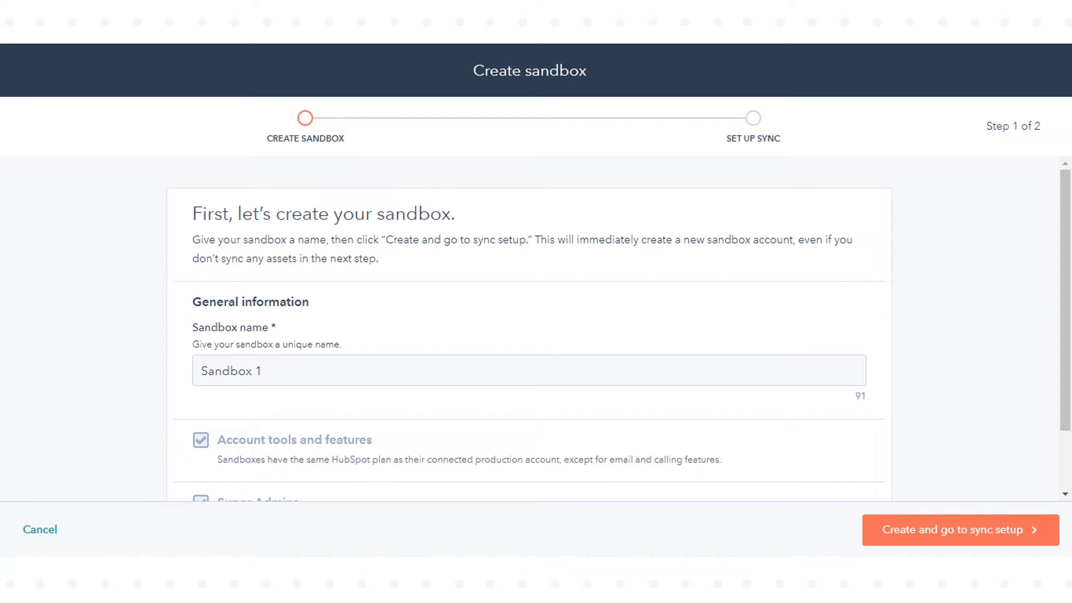
click(528, 375)
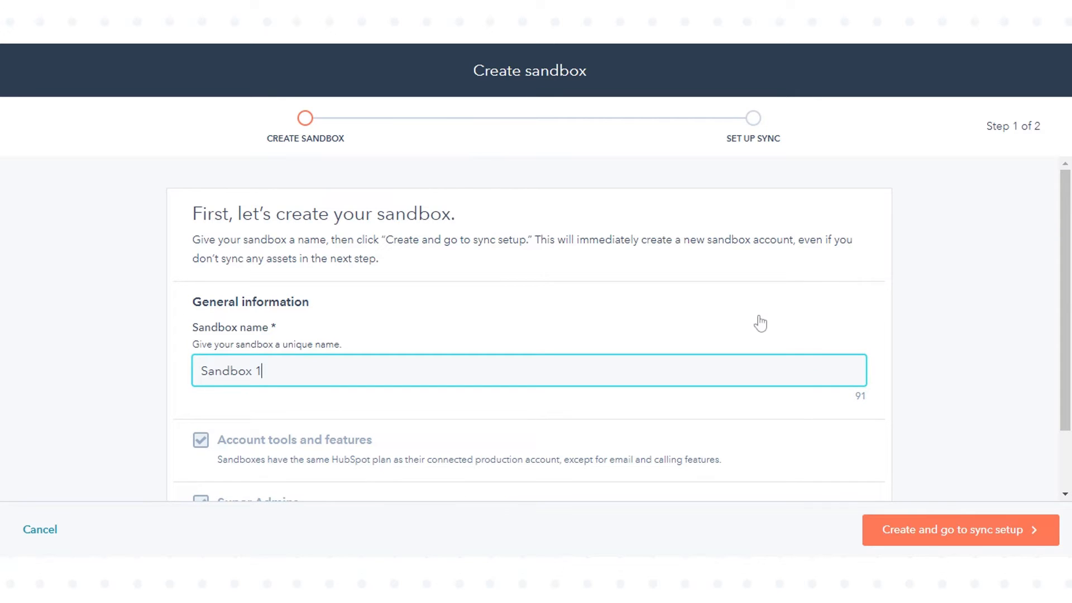
scroll(down, 3)
text(2)
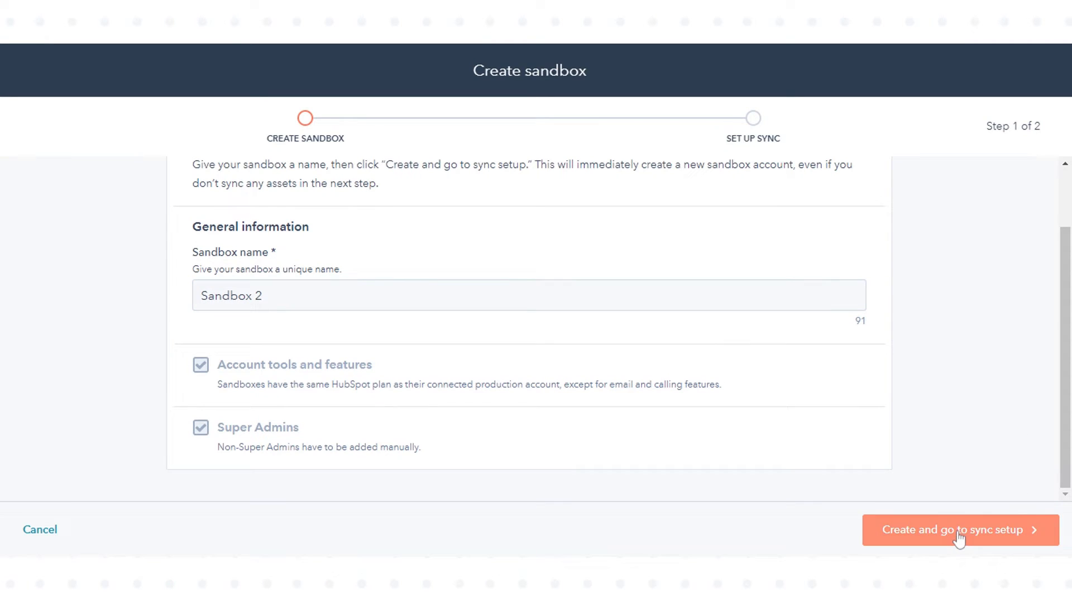
click(960, 530)
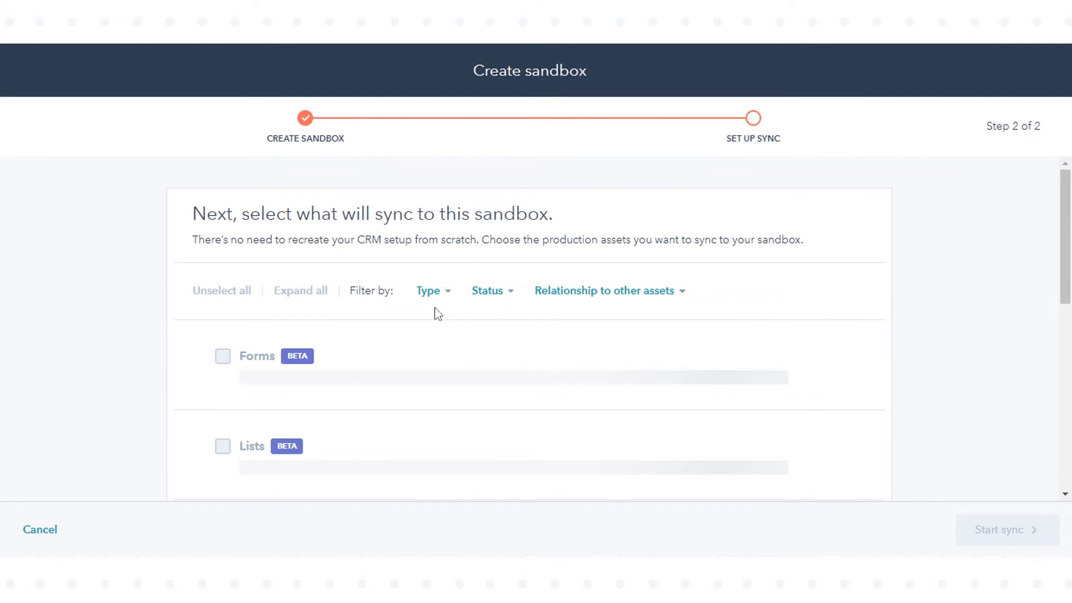
Select Forms (155) for sync and clear the relationship-to-other-assets filter to none
click(429, 290)
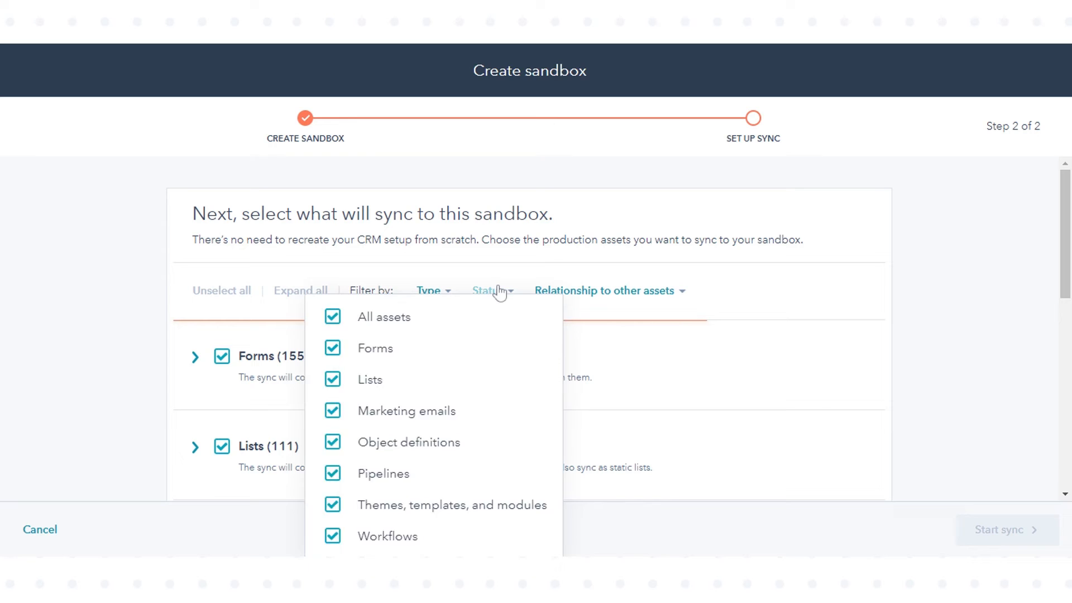
click(605, 291)
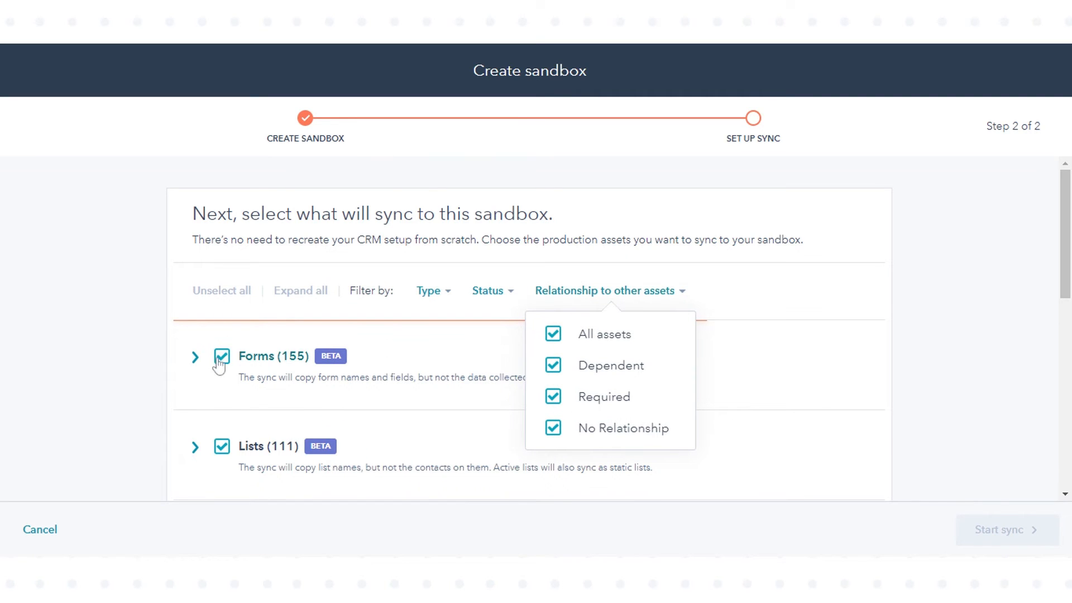
click(221, 358)
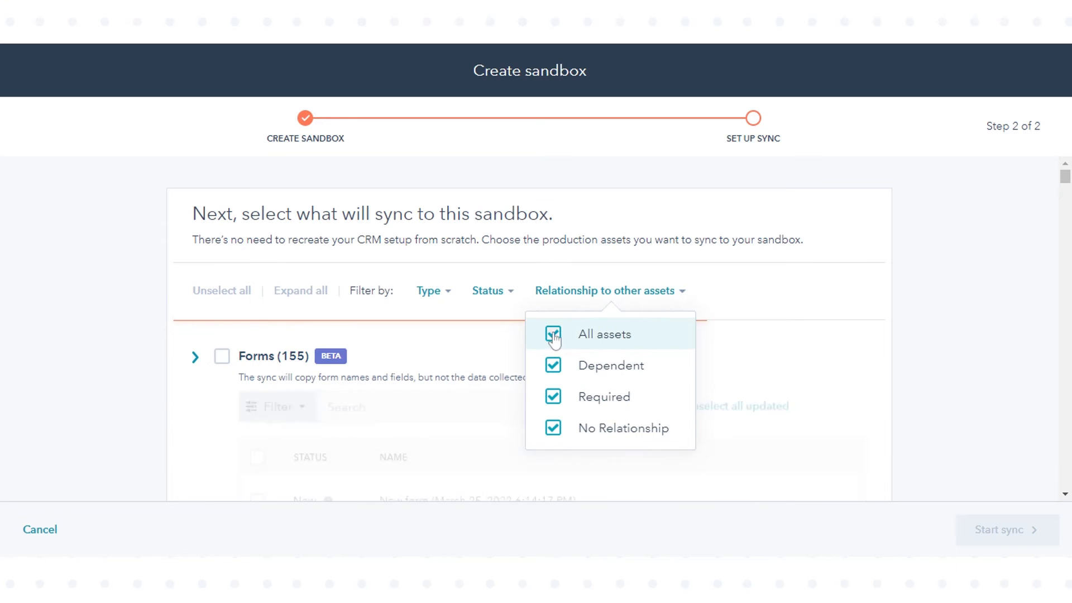
click(553, 334)
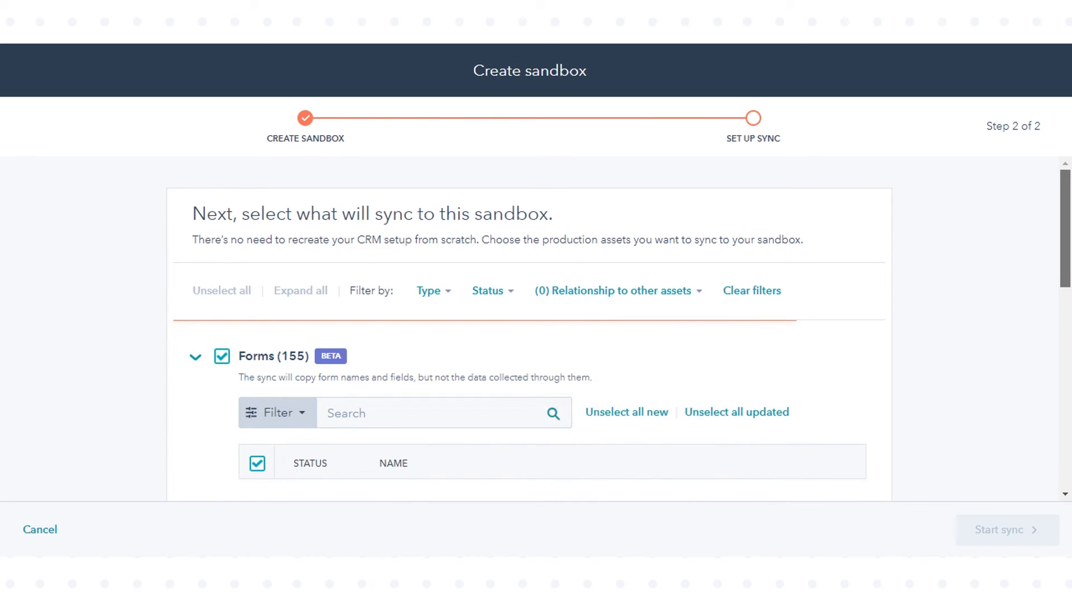
scroll(down, 3)
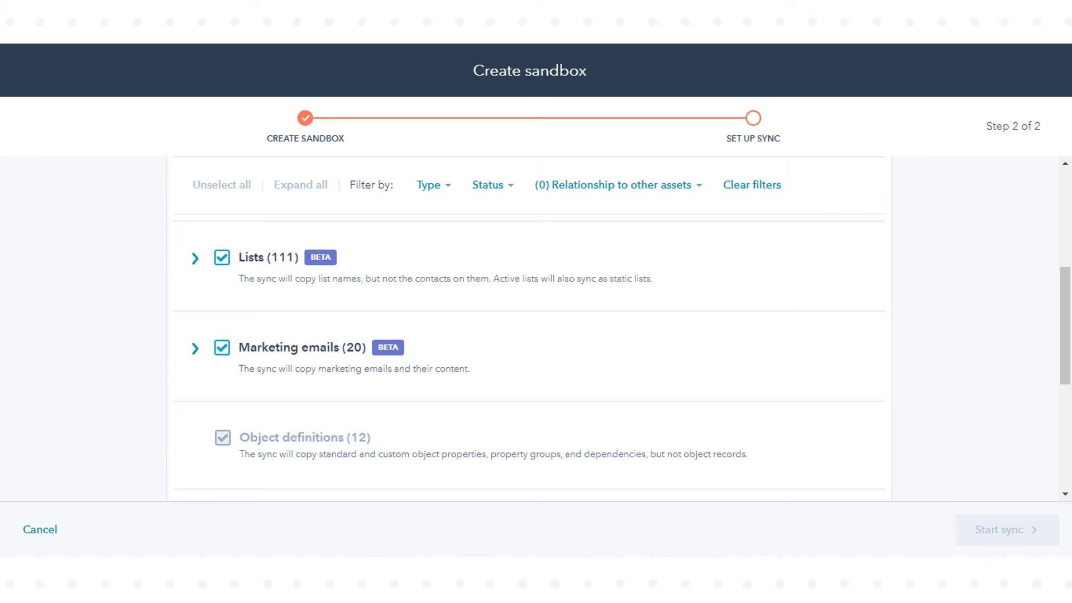
mouse_move(1057, 243)
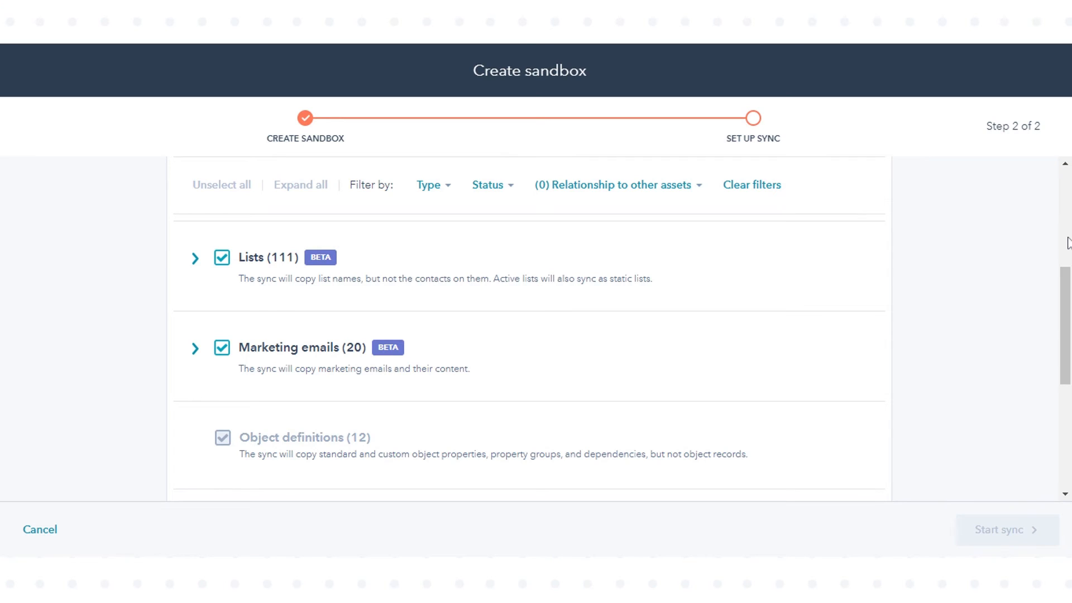
mouse_move(1067, 230)
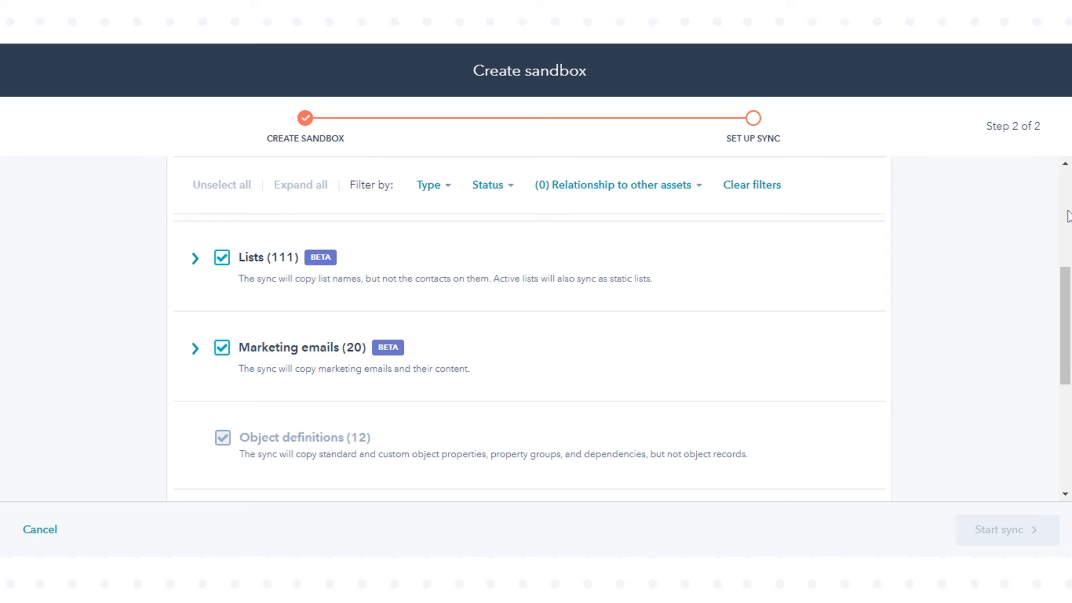
mouse_move(925, 50)
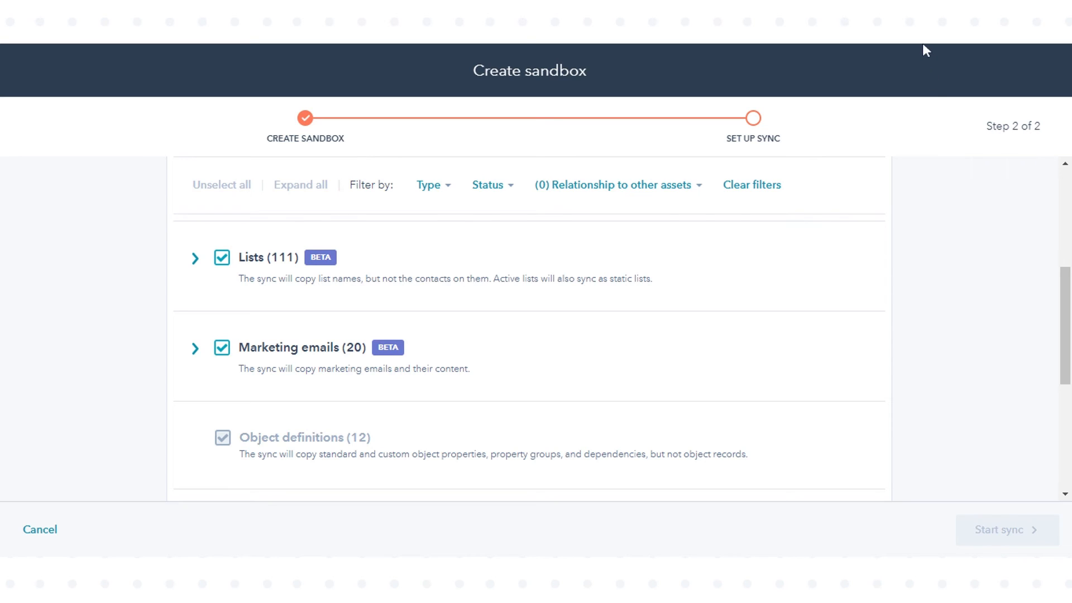